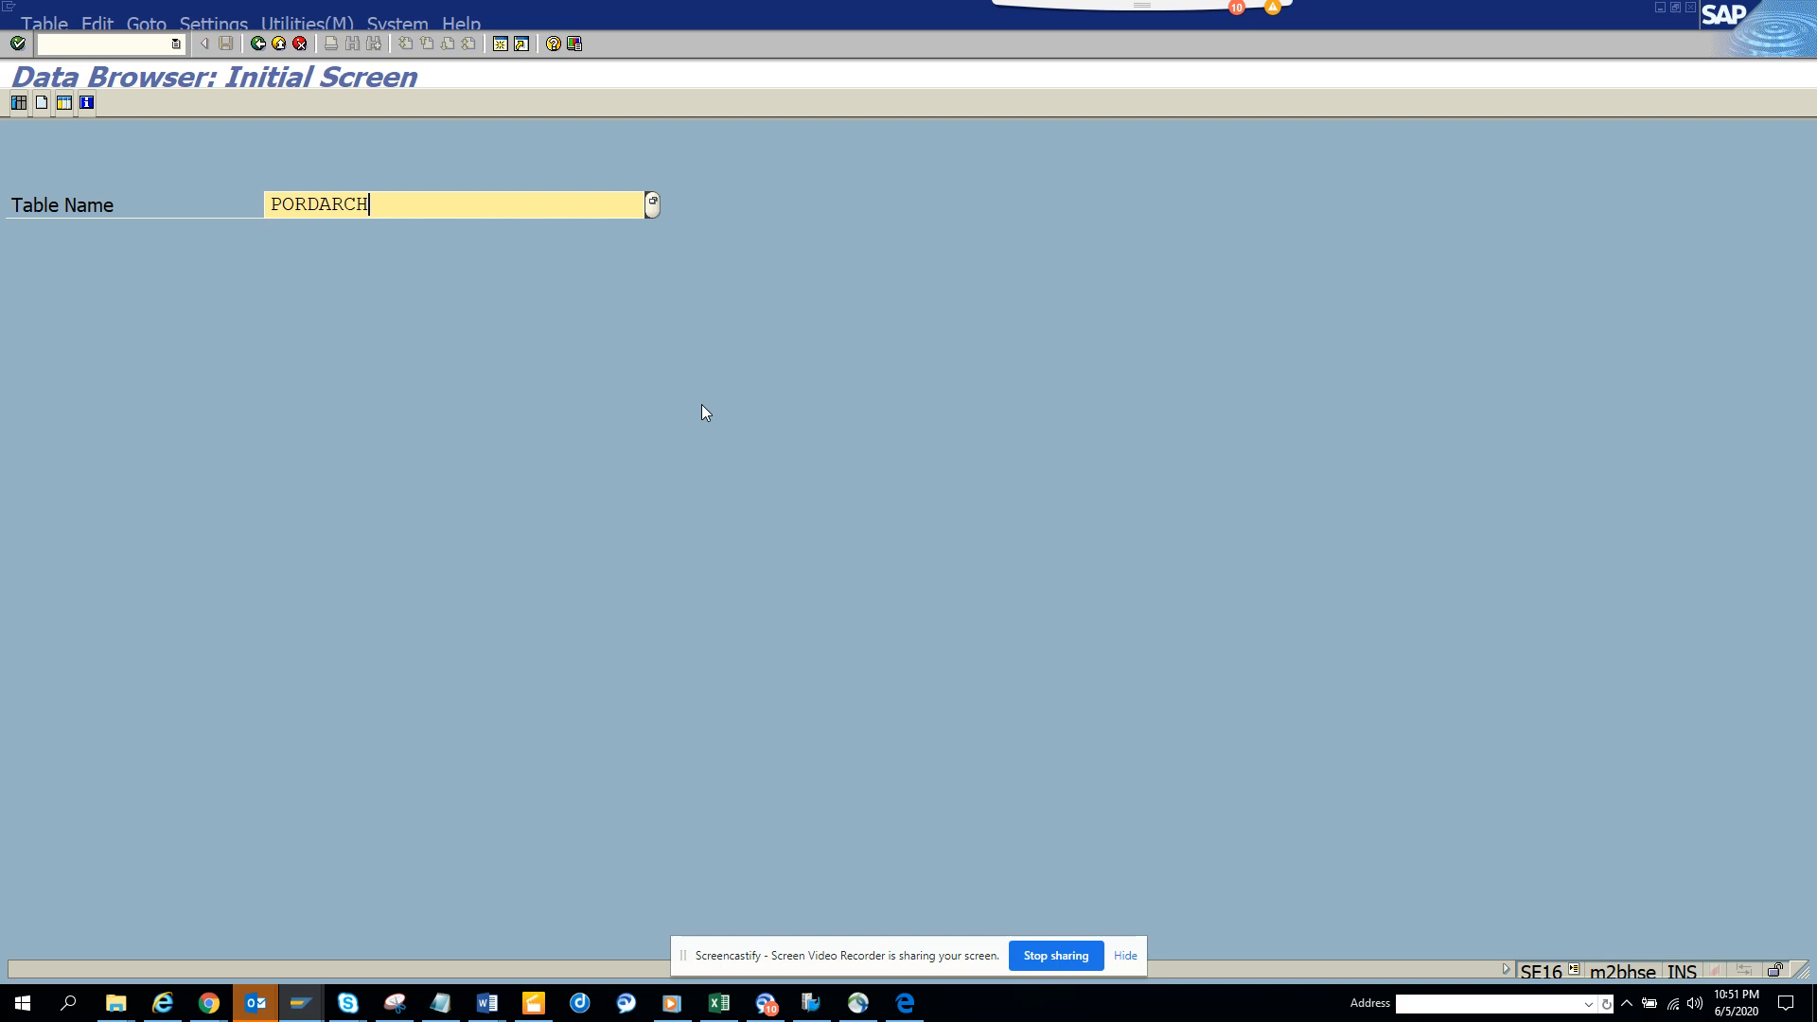
# Step: Switch to another open window via the task switcher
pyautogui.press('alt+tab')
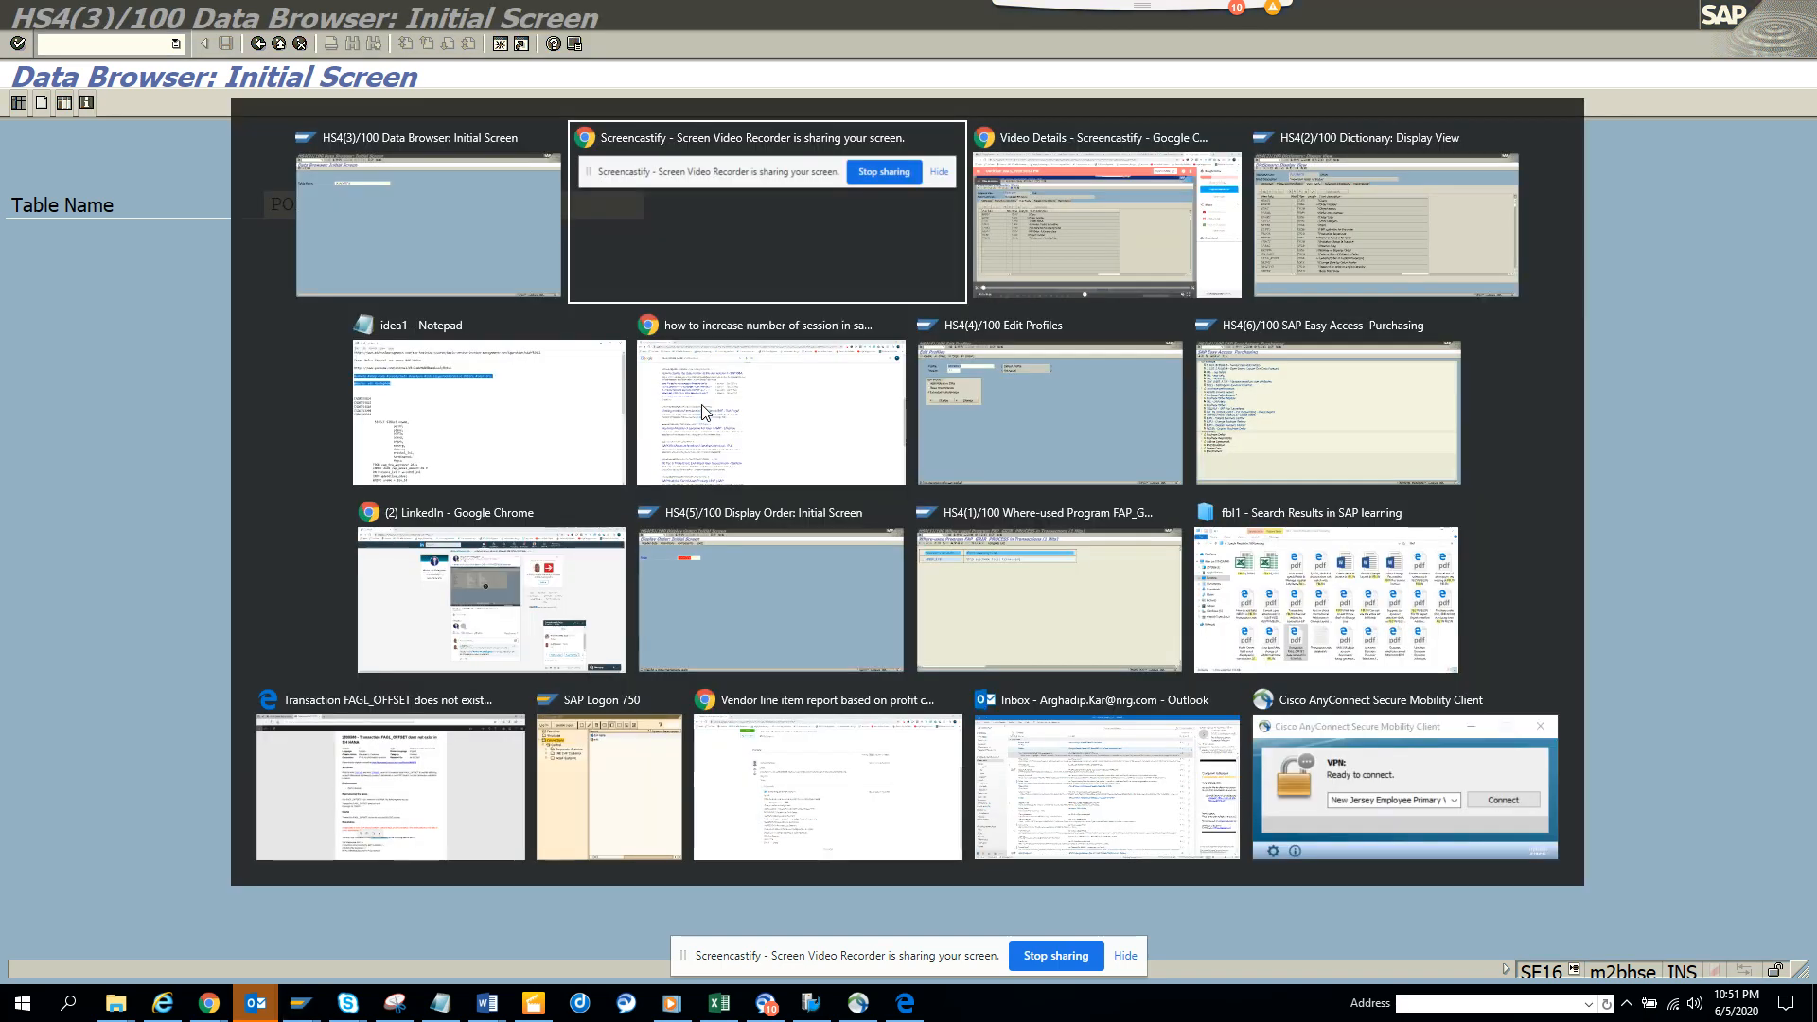
pyautogui.click(1384, 220)
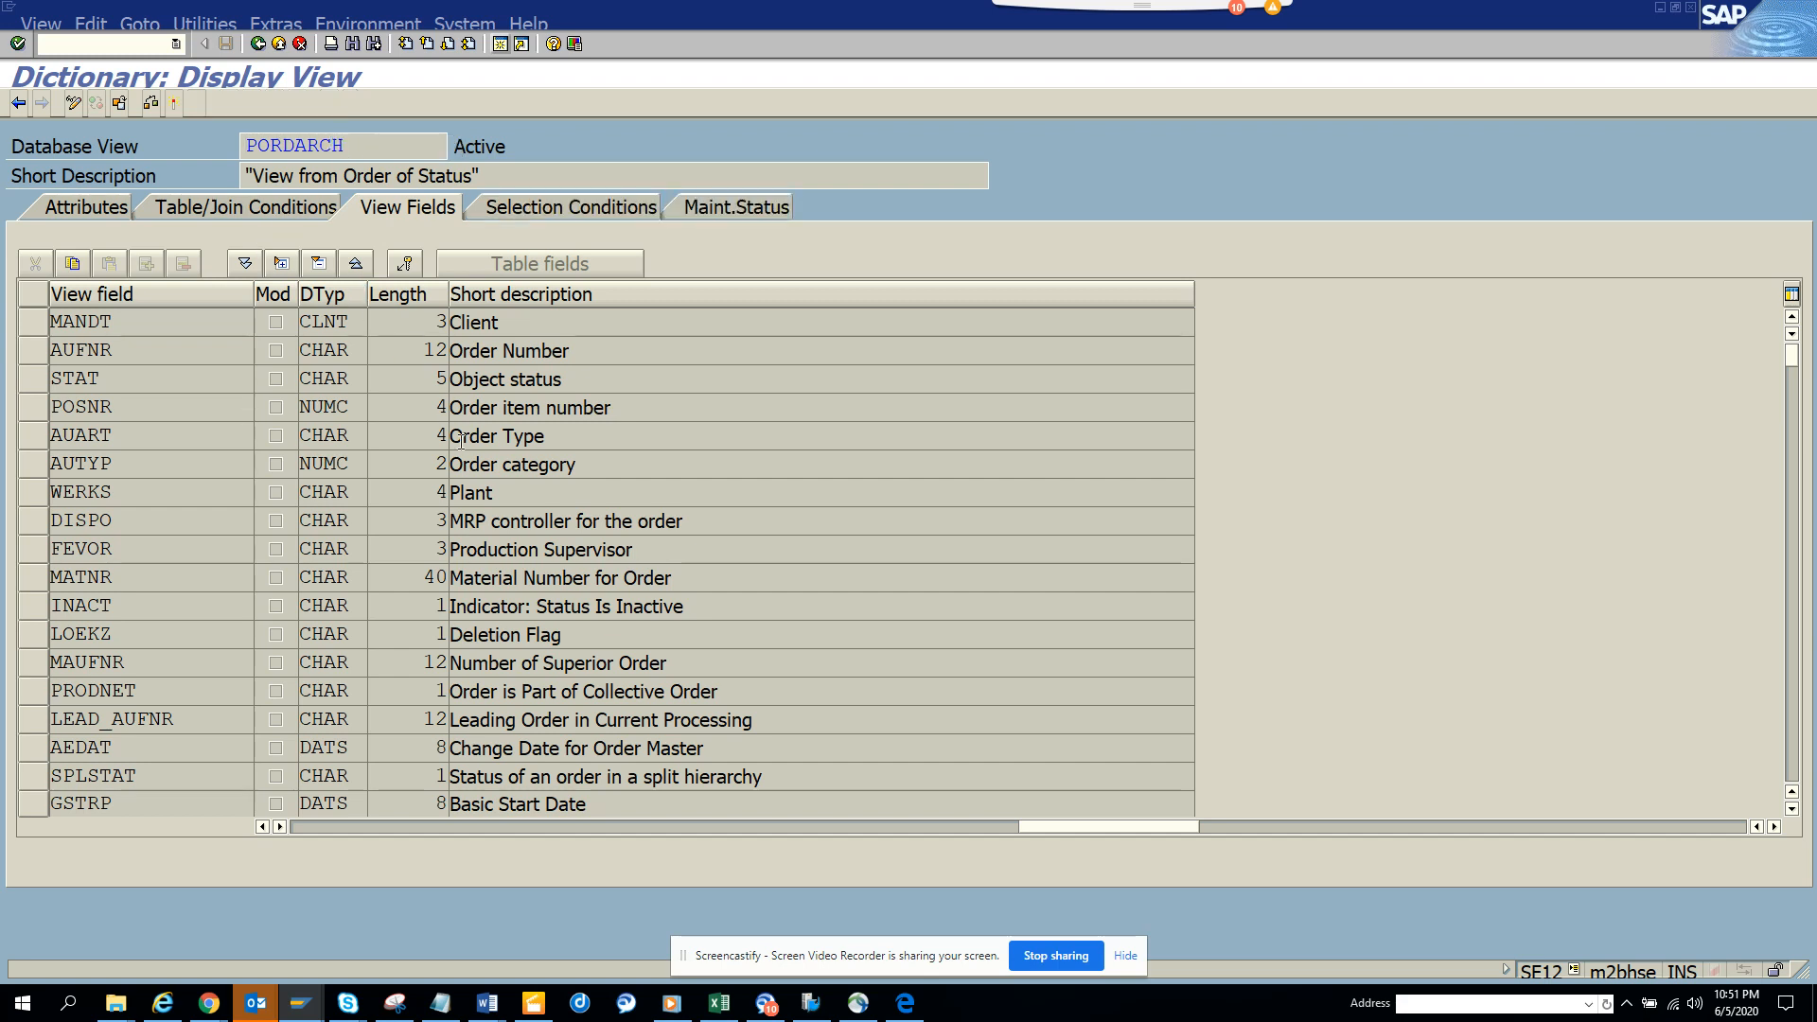
pyautogui.click(240, 207)
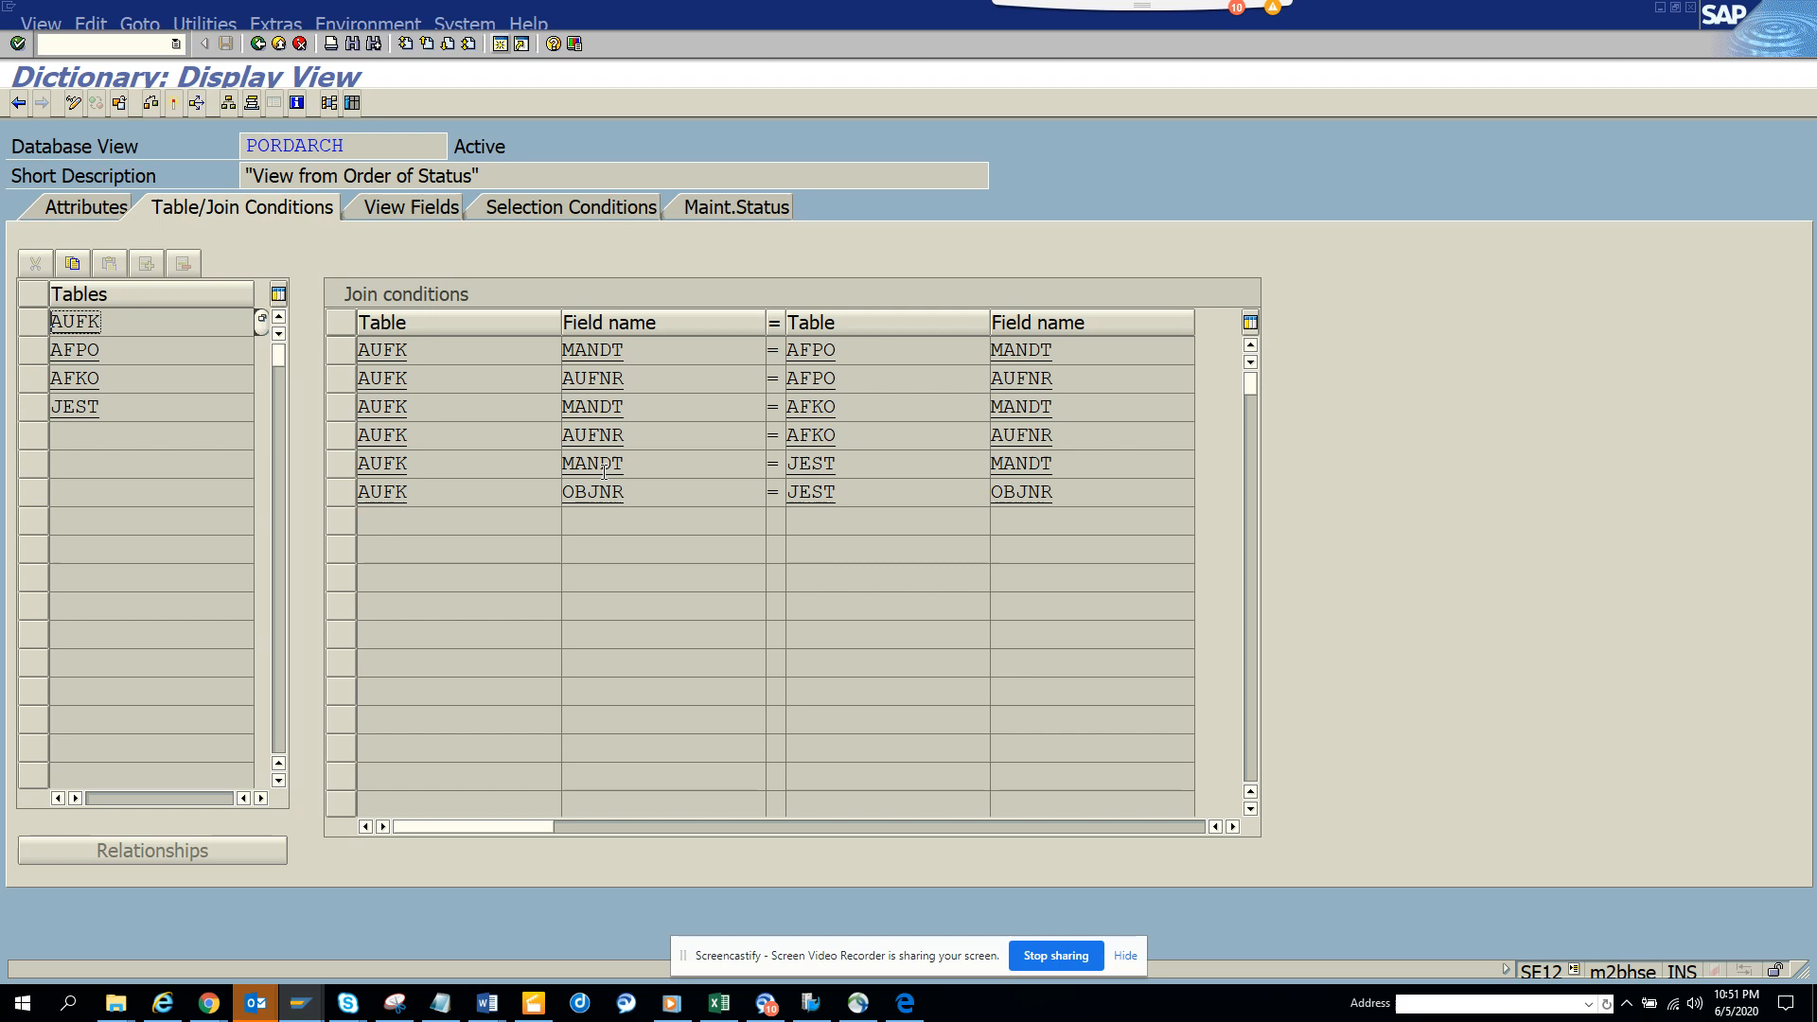
pyautogui.moveTo(841, 496)
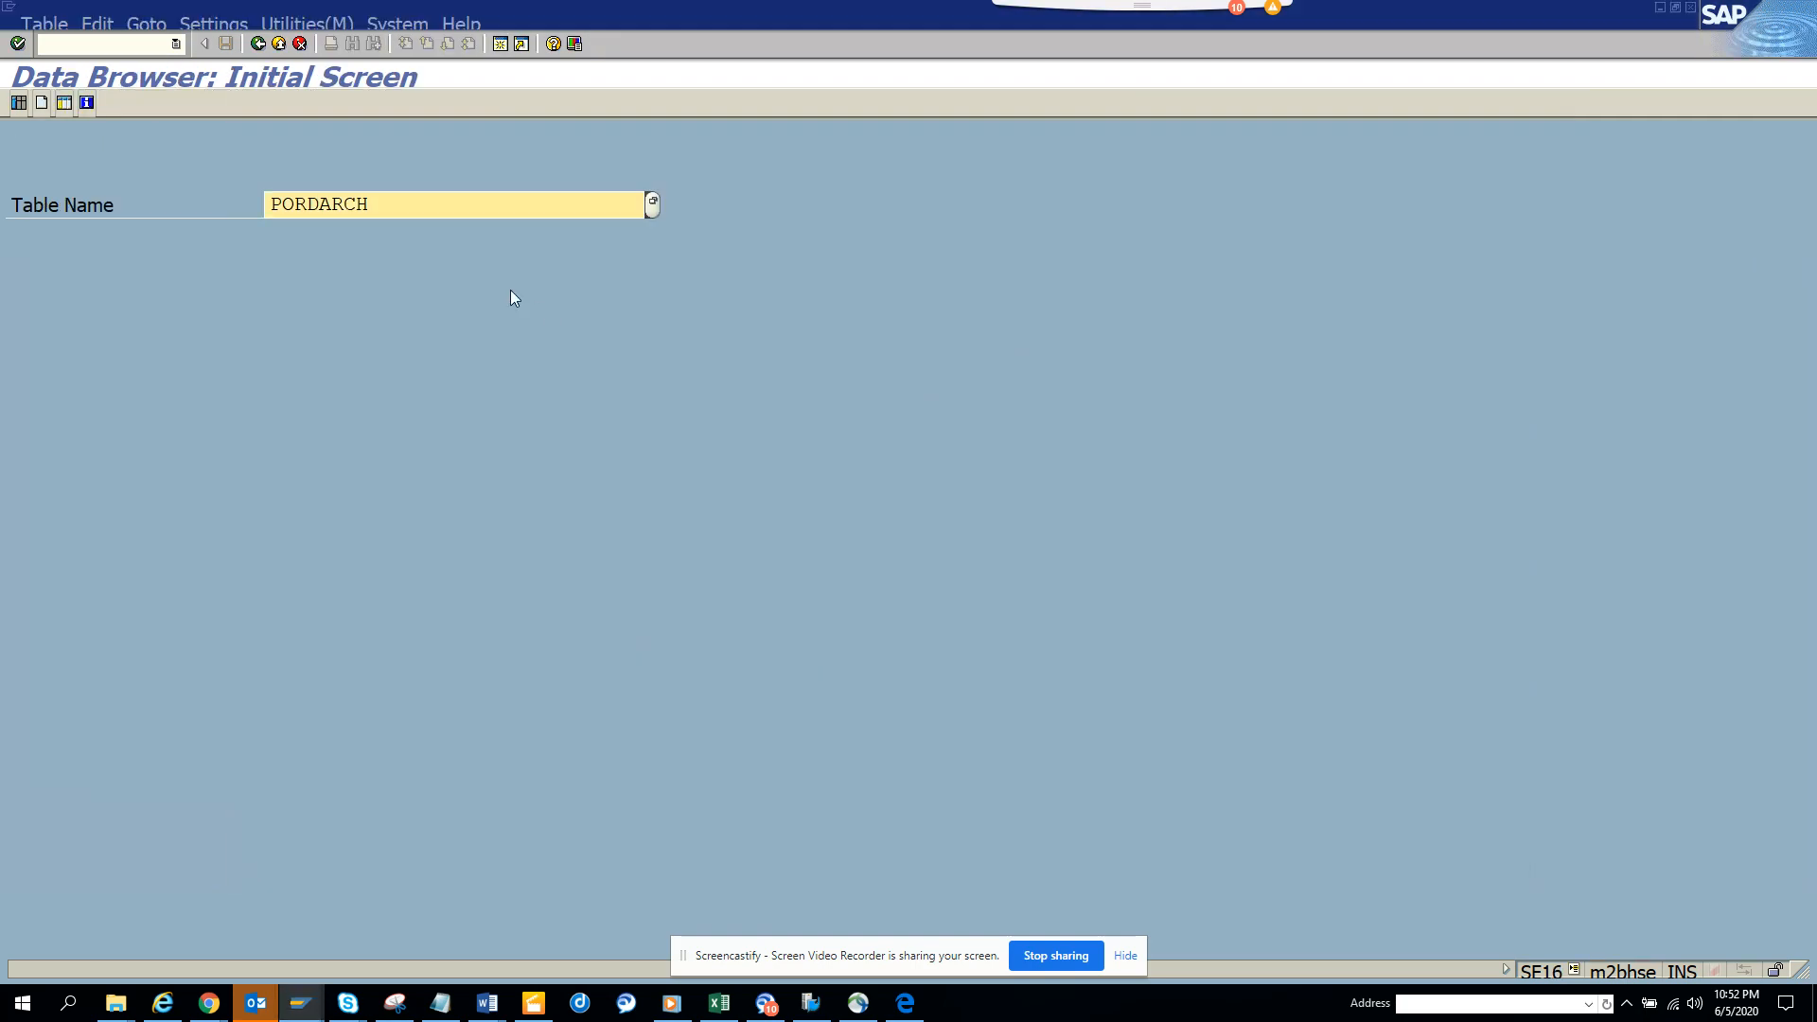
# Step: Run the PORDARCH selection and retrieve its entries, showing order 1000000 status I0001
pyautogui.click(405, 204)
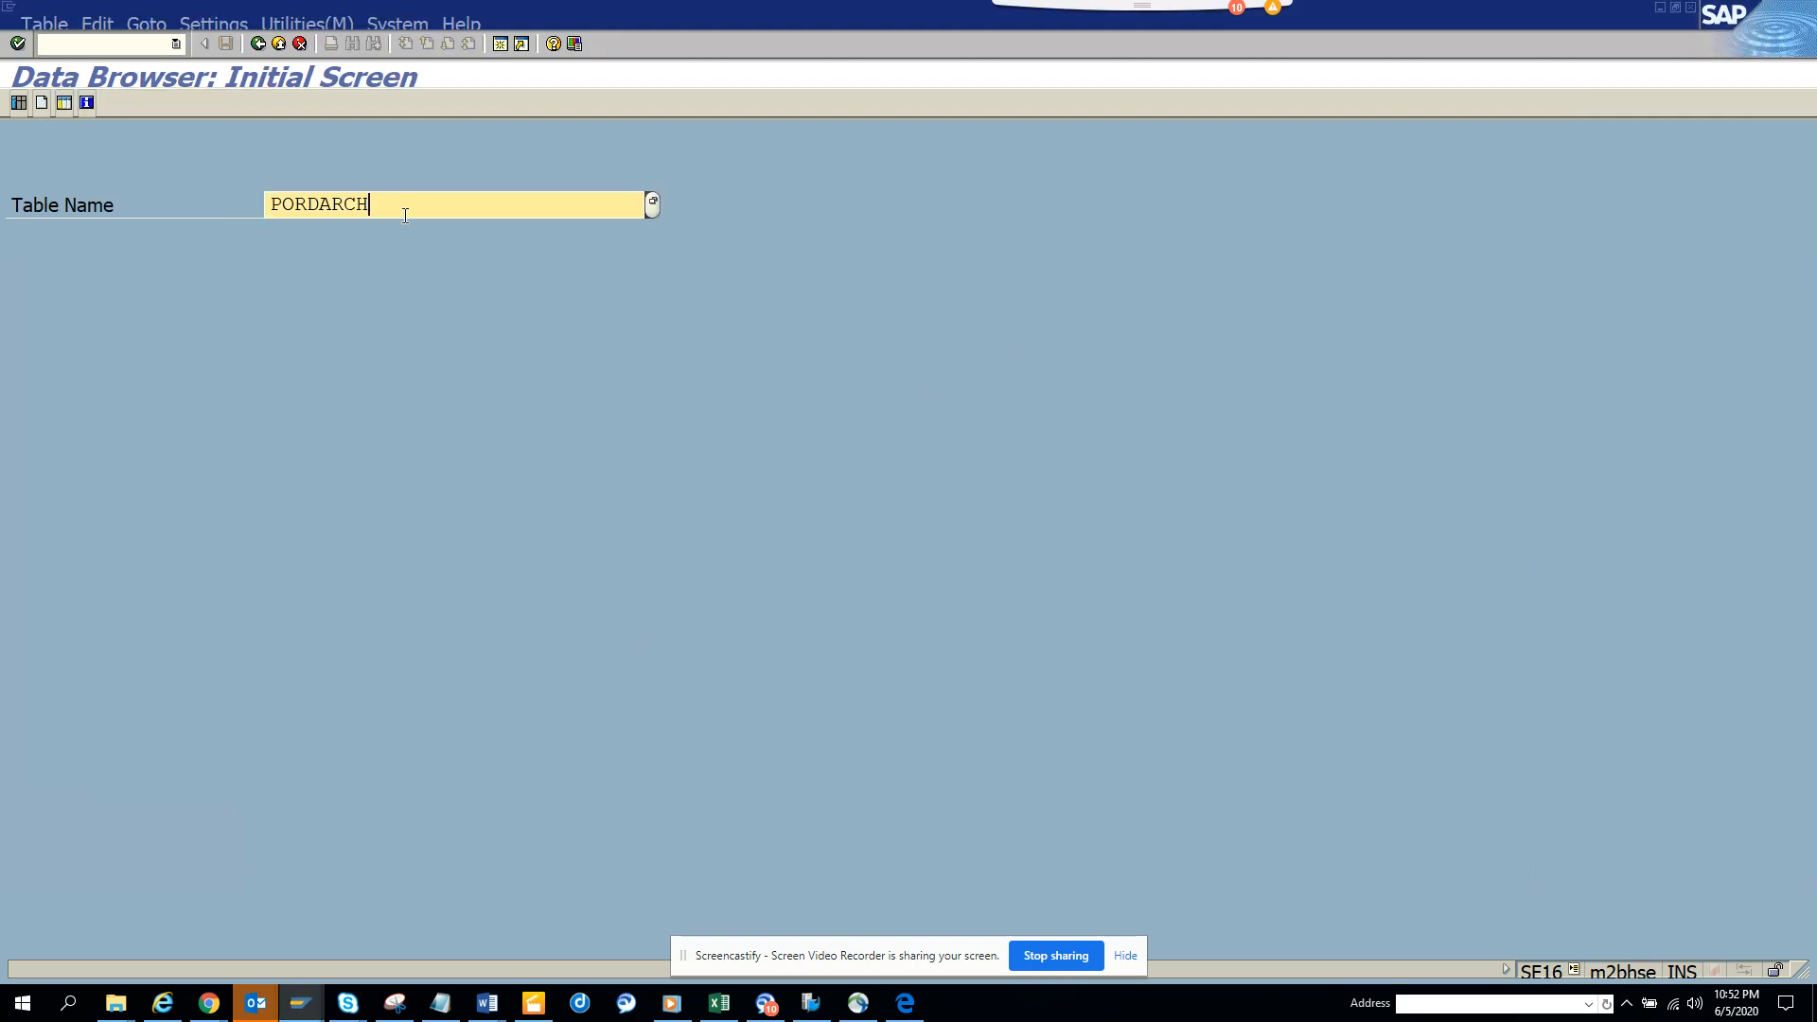
pyautogui.press('Return')
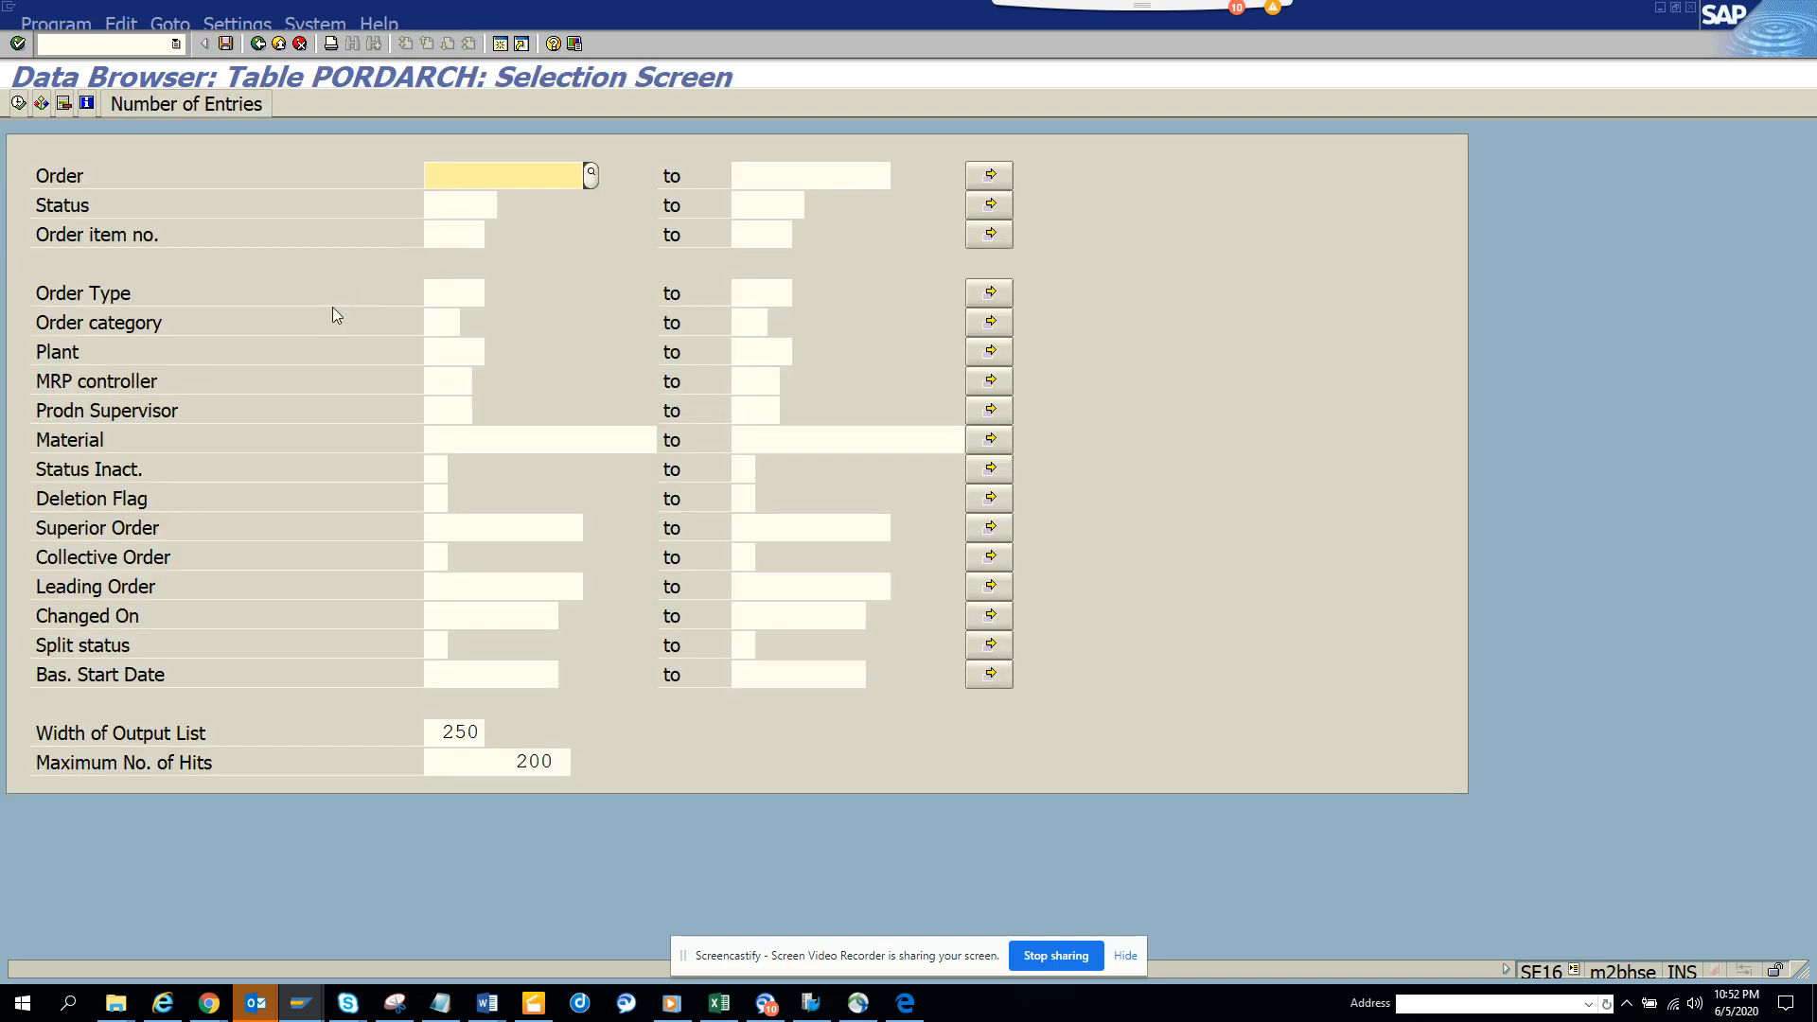
pyautogui.moveTo(399, 349)
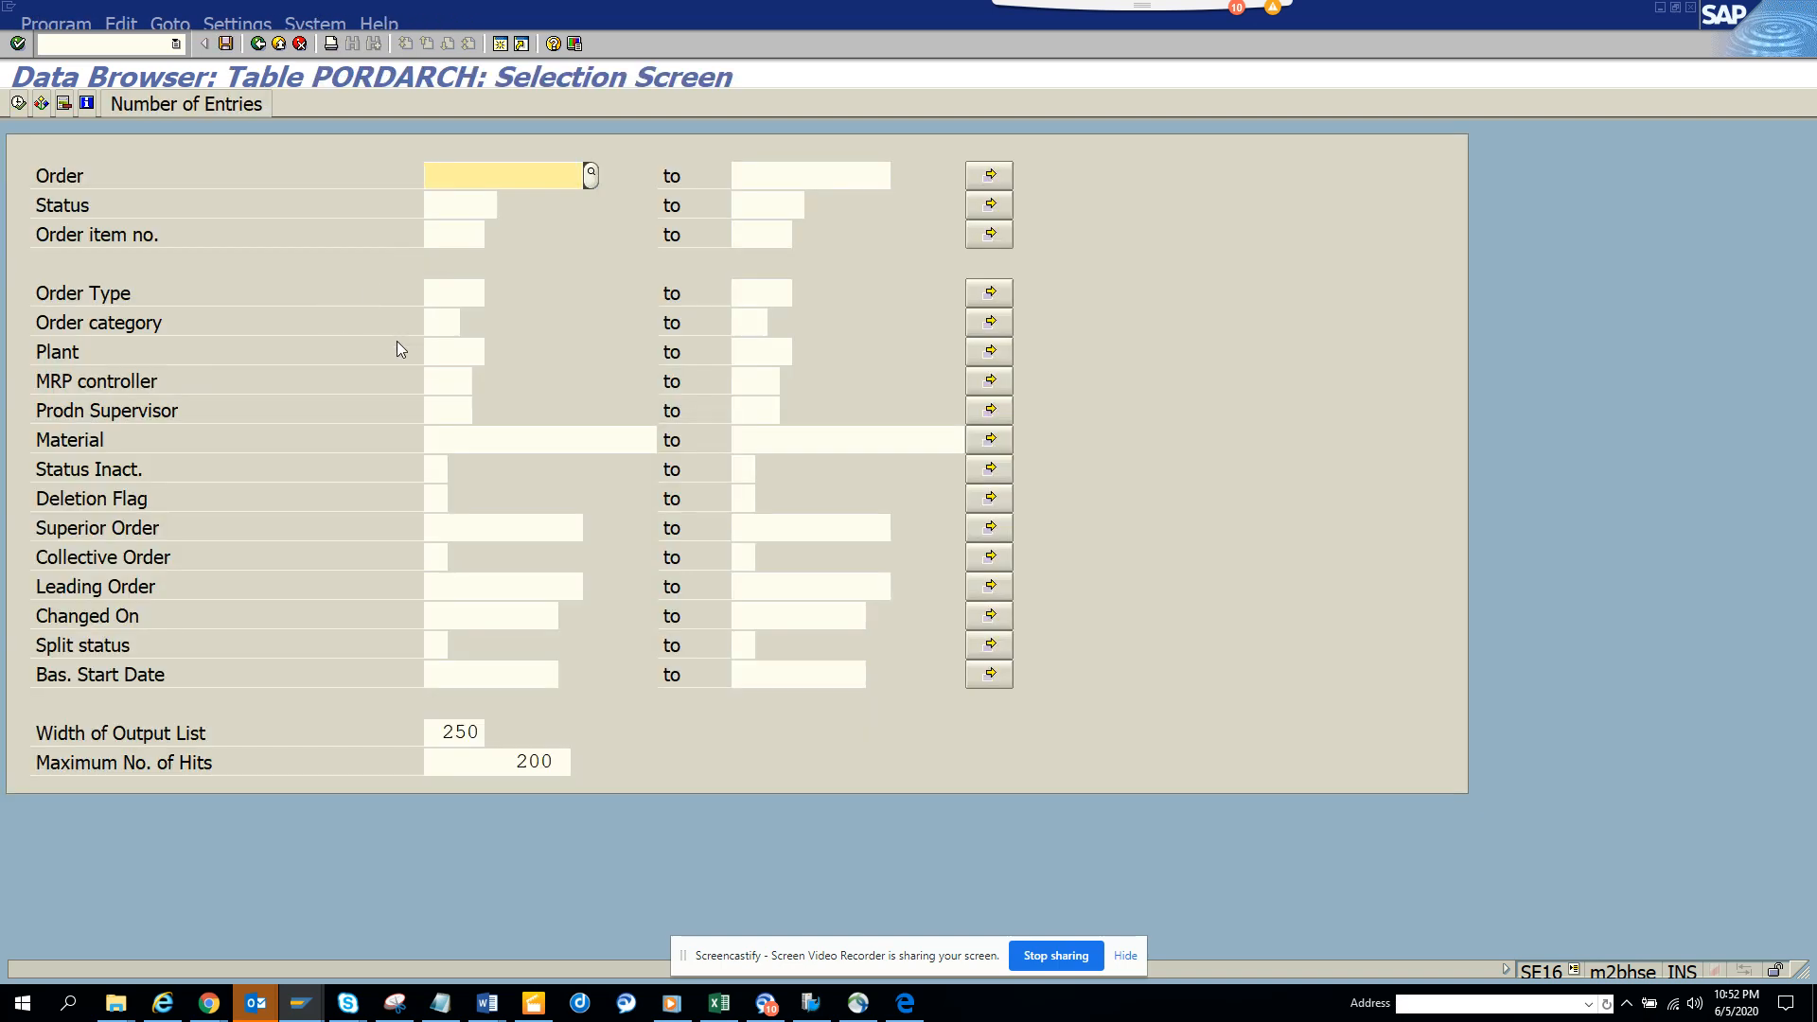
pyautogui.click(133, 207)
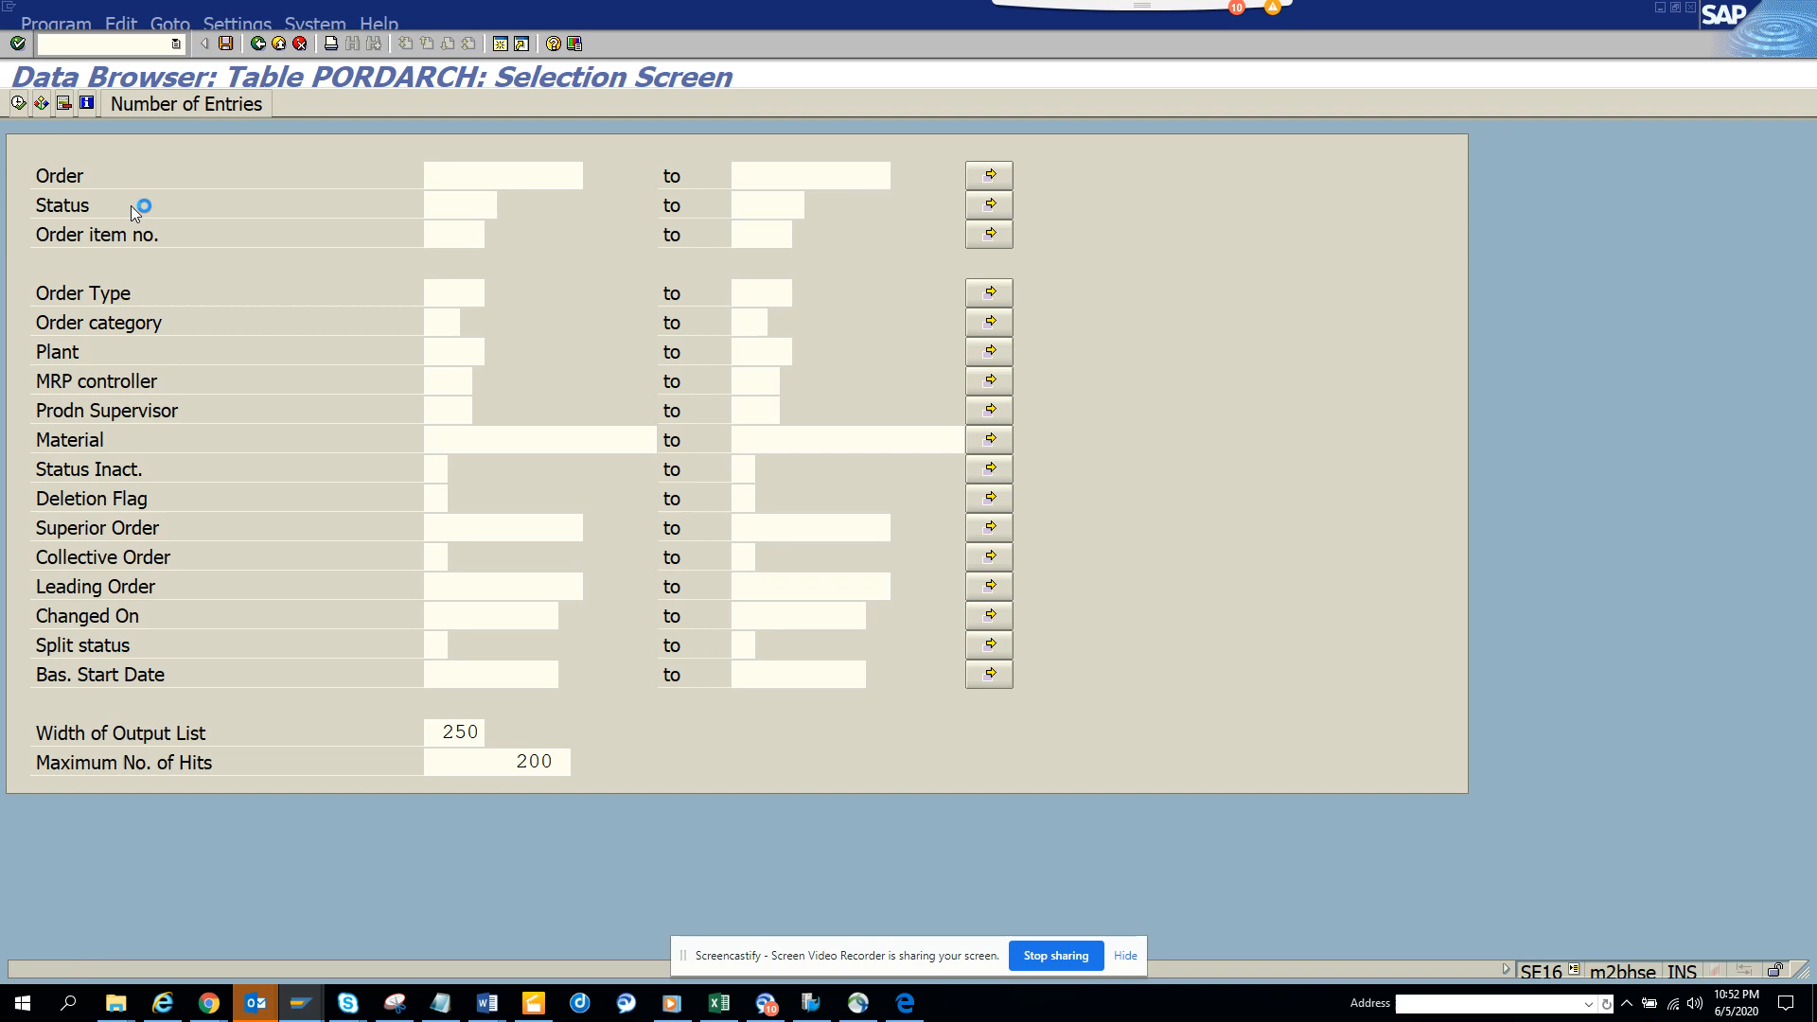
pyautogui.click(38, 102)
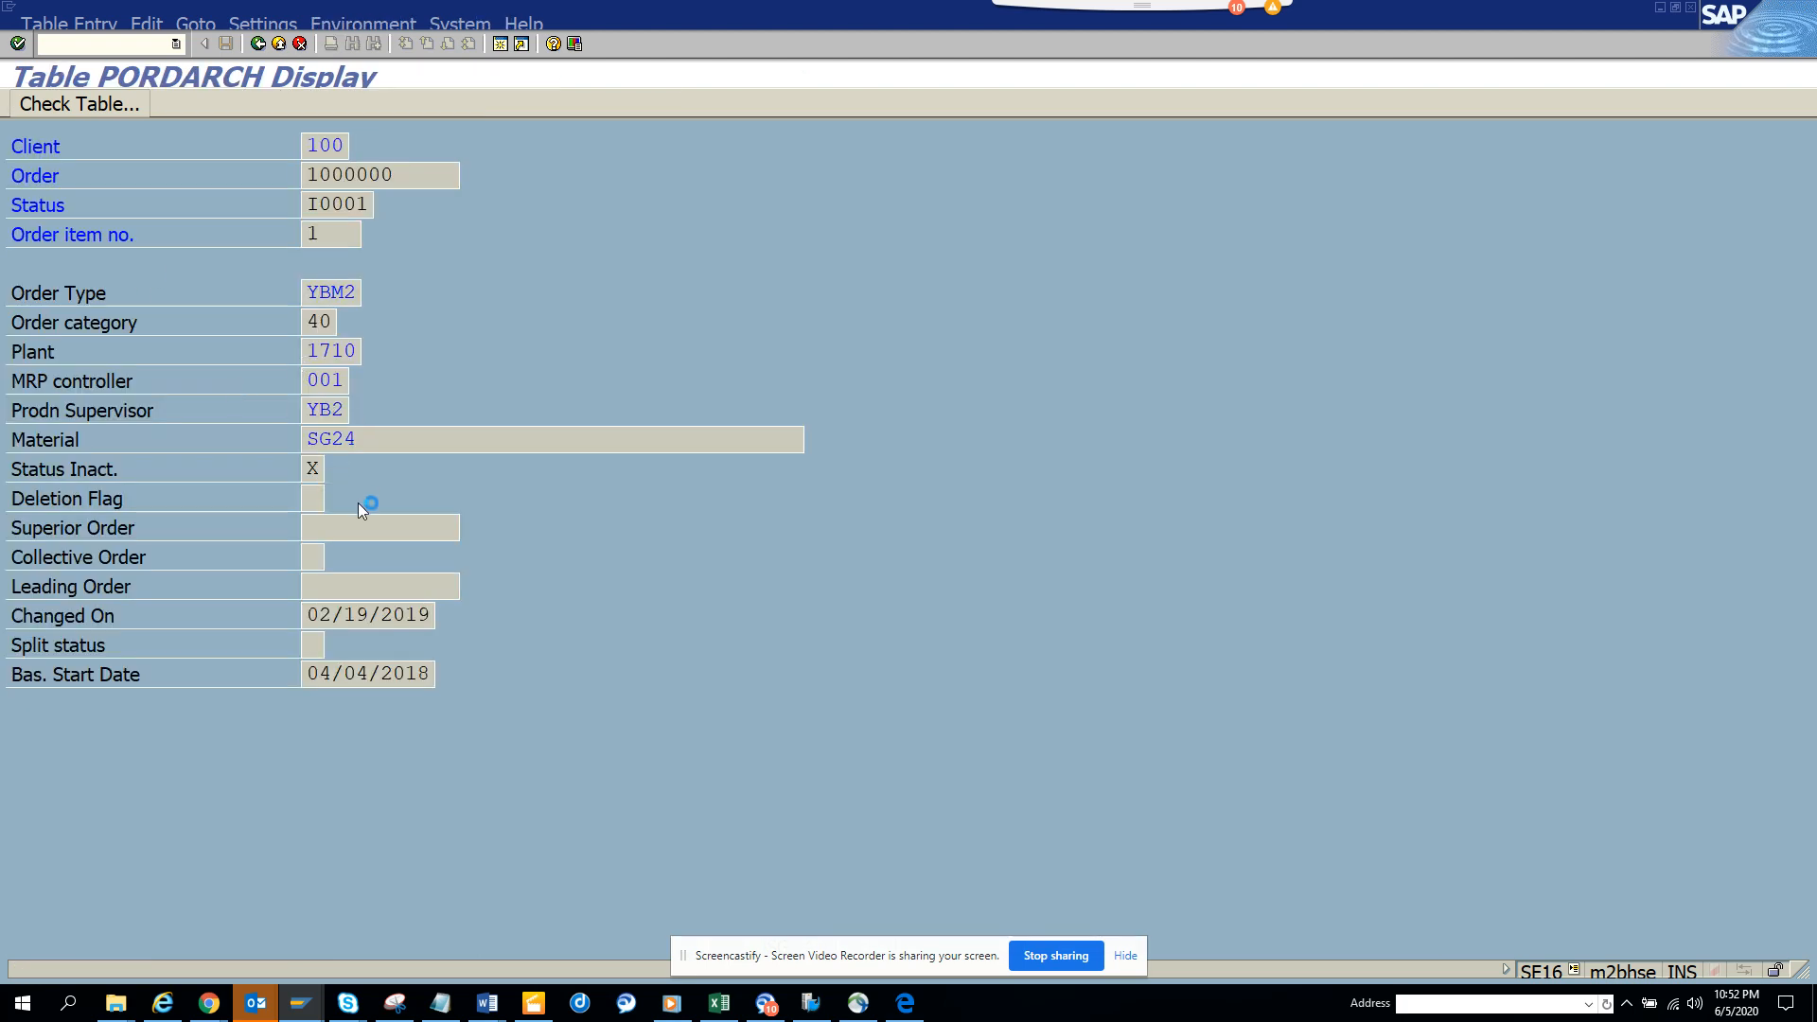
# Step: View the possible values of the Status Inact. indicator, then dismiss the list
pyautogui.click(313, 467)
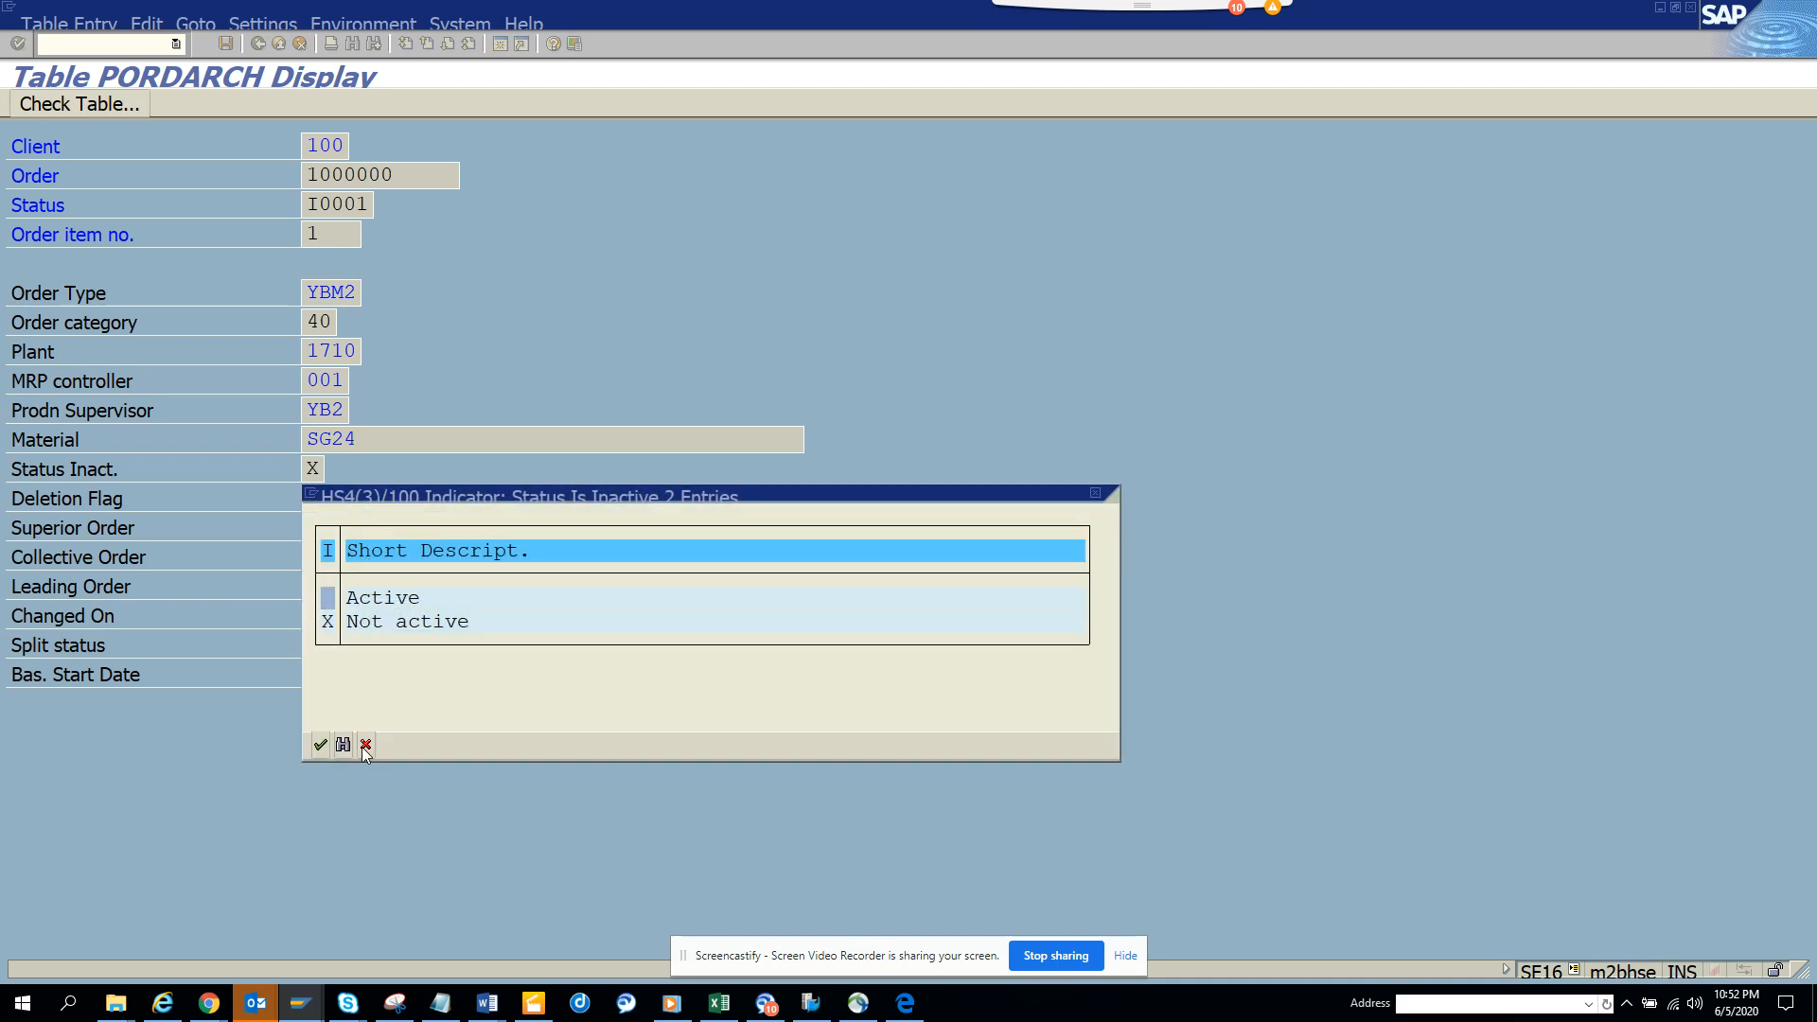
pyautogui.click(365, 745)
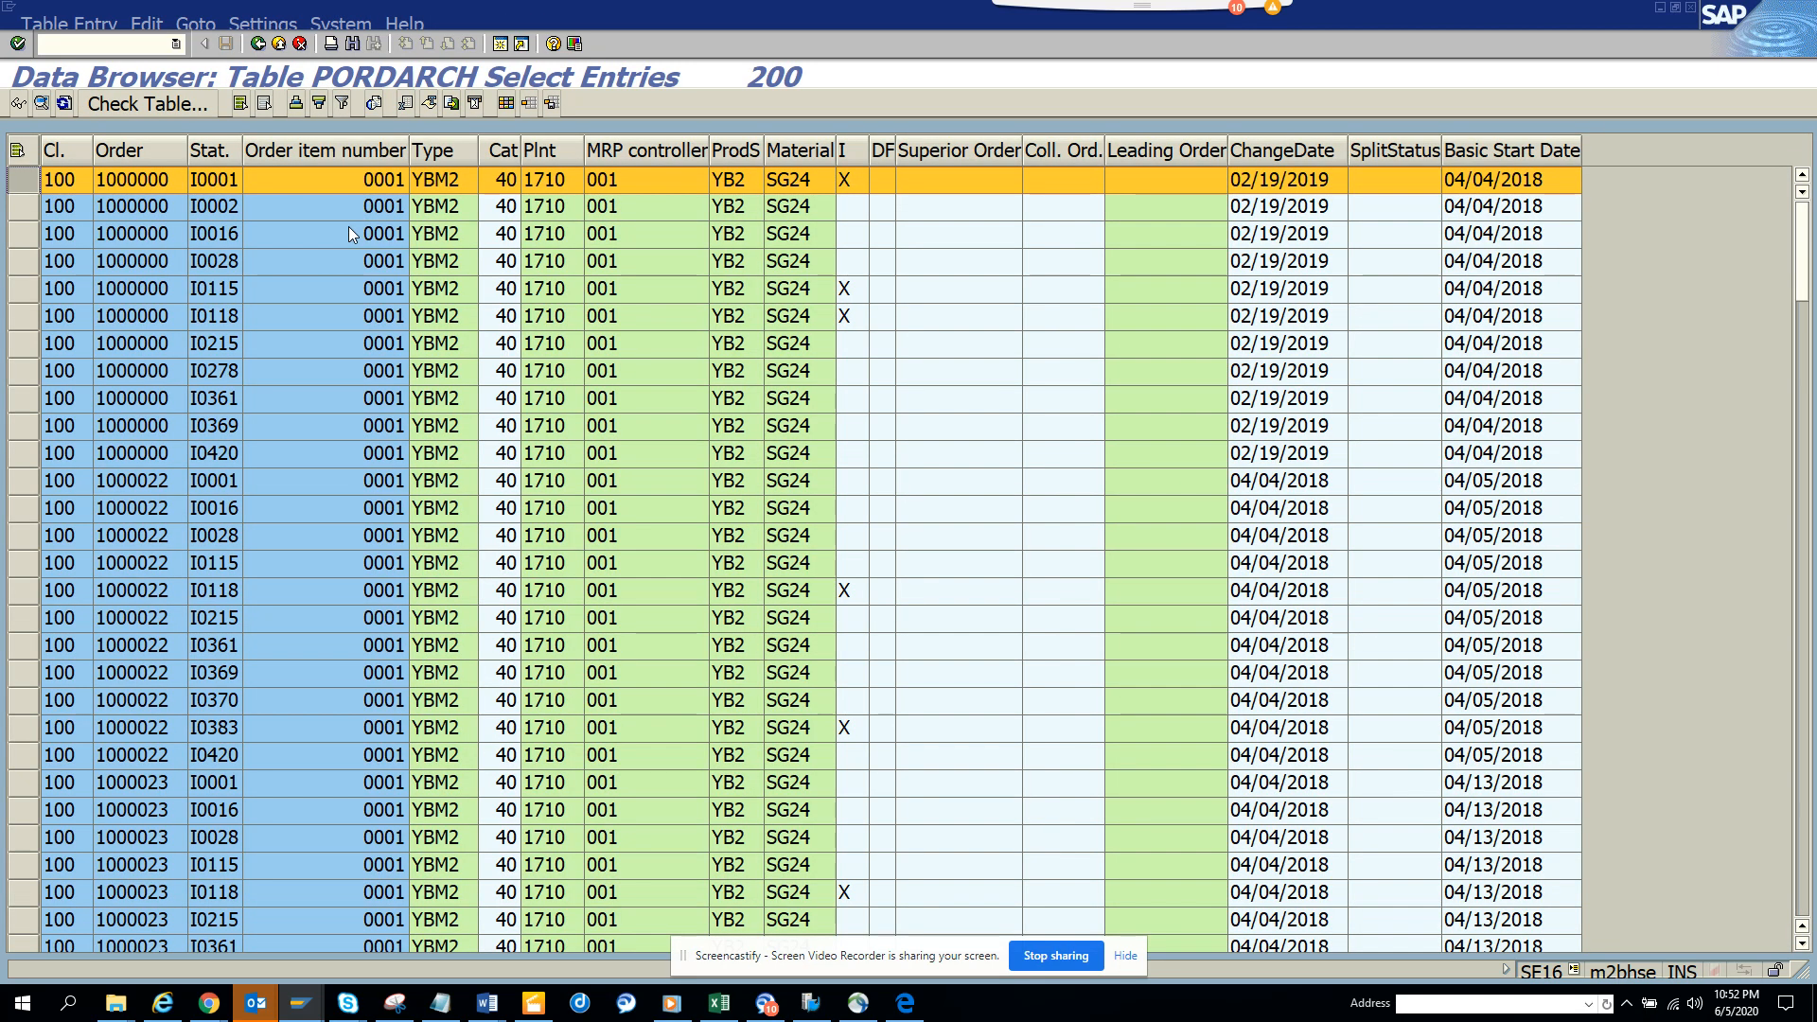
pyautogui.moveTo(653, 229)
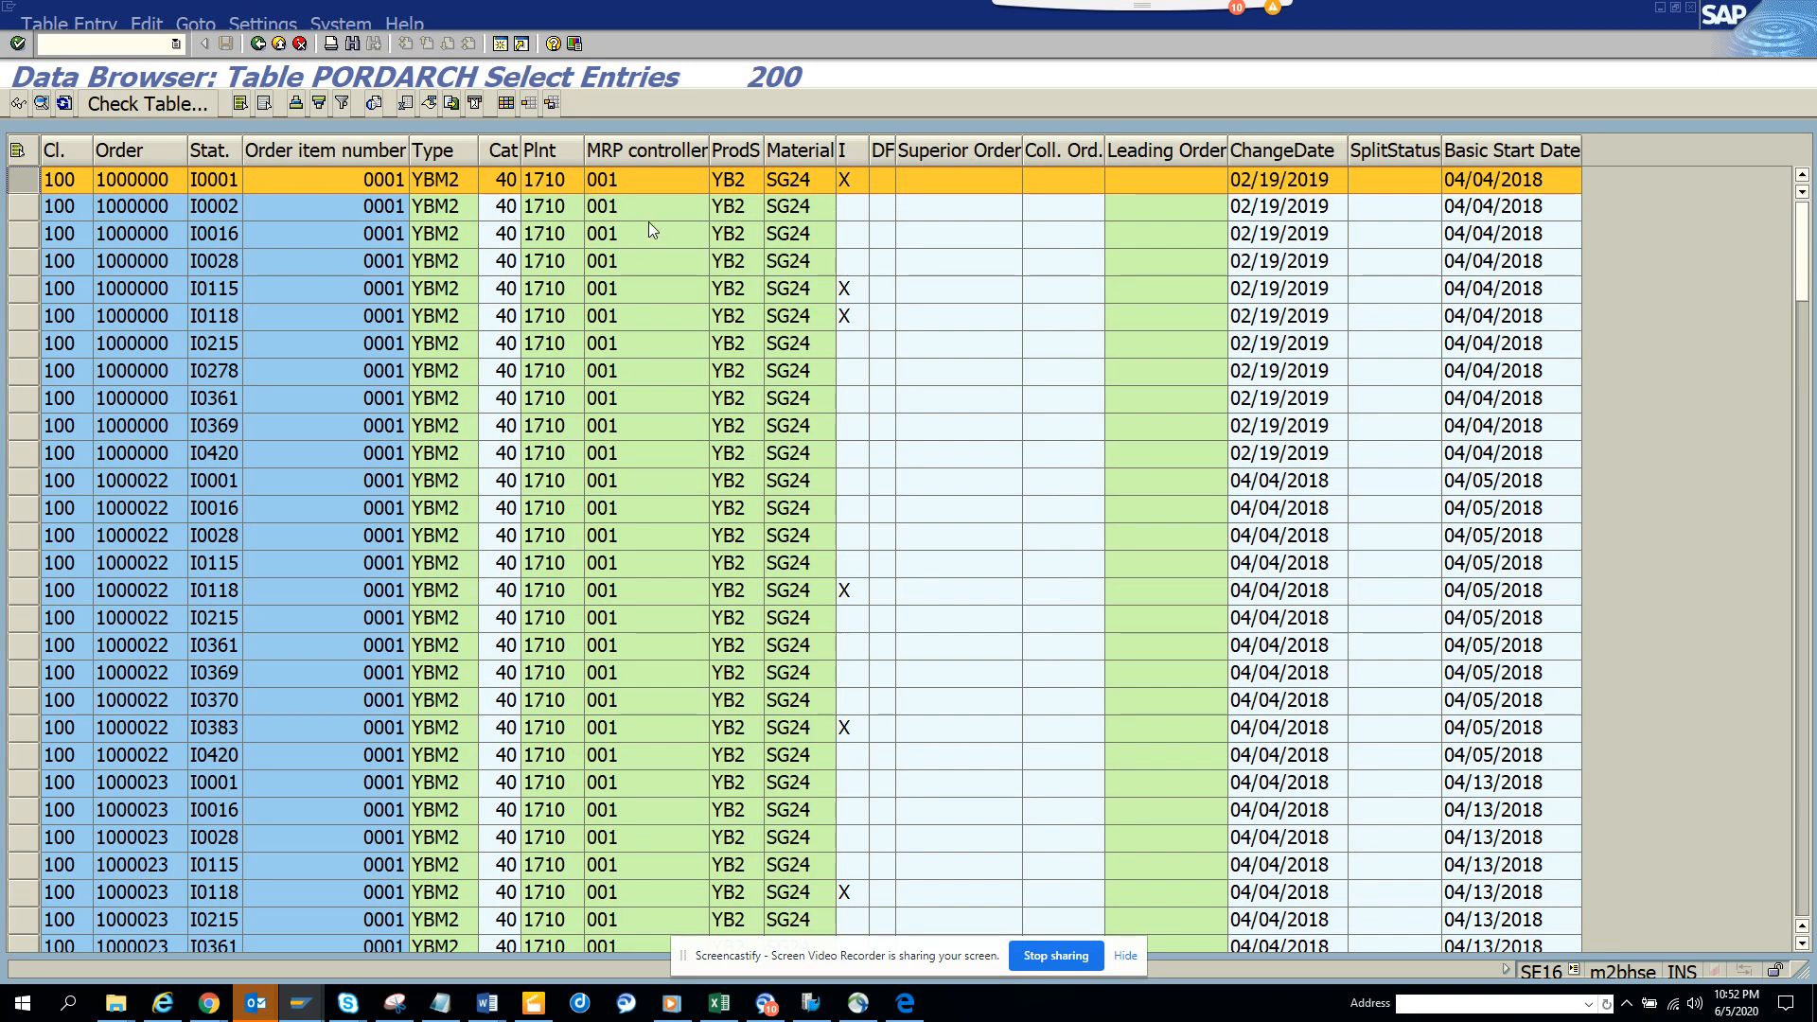
pyautogui.moveTo(262, 199)
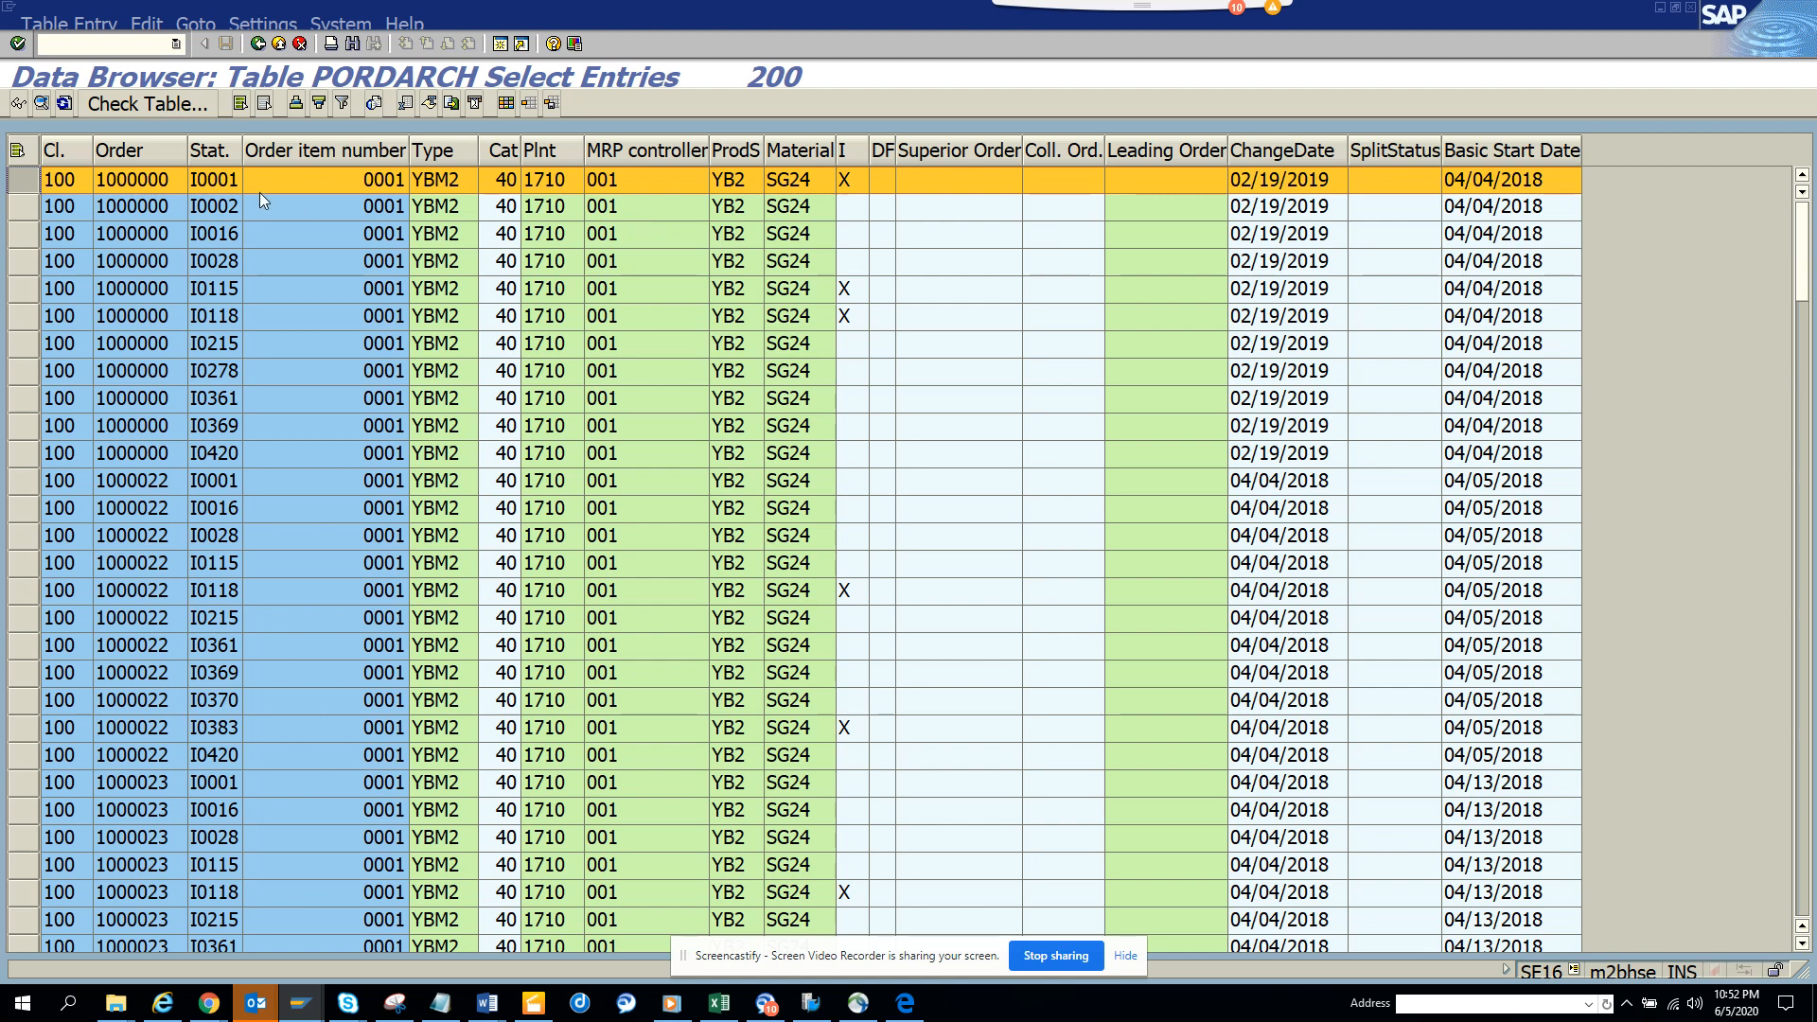
pyautogui.moveTo(199, 227)
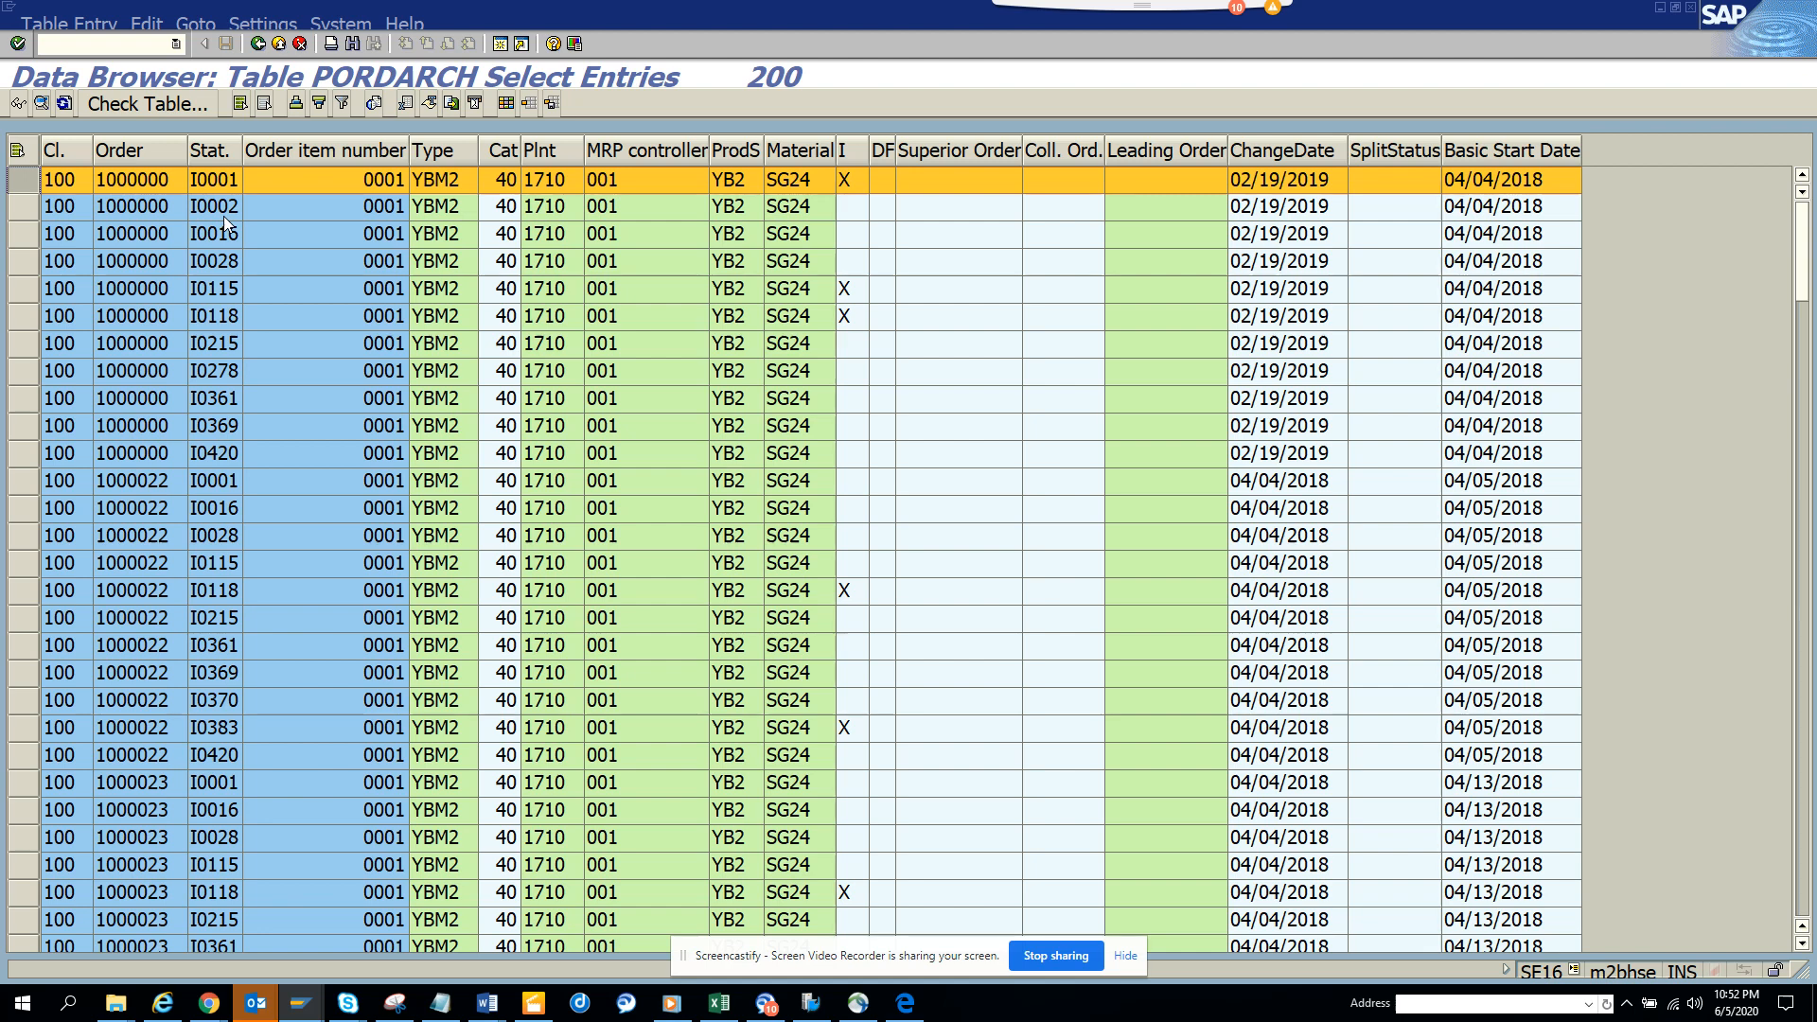
pyautogui.moveTo(318, 279)
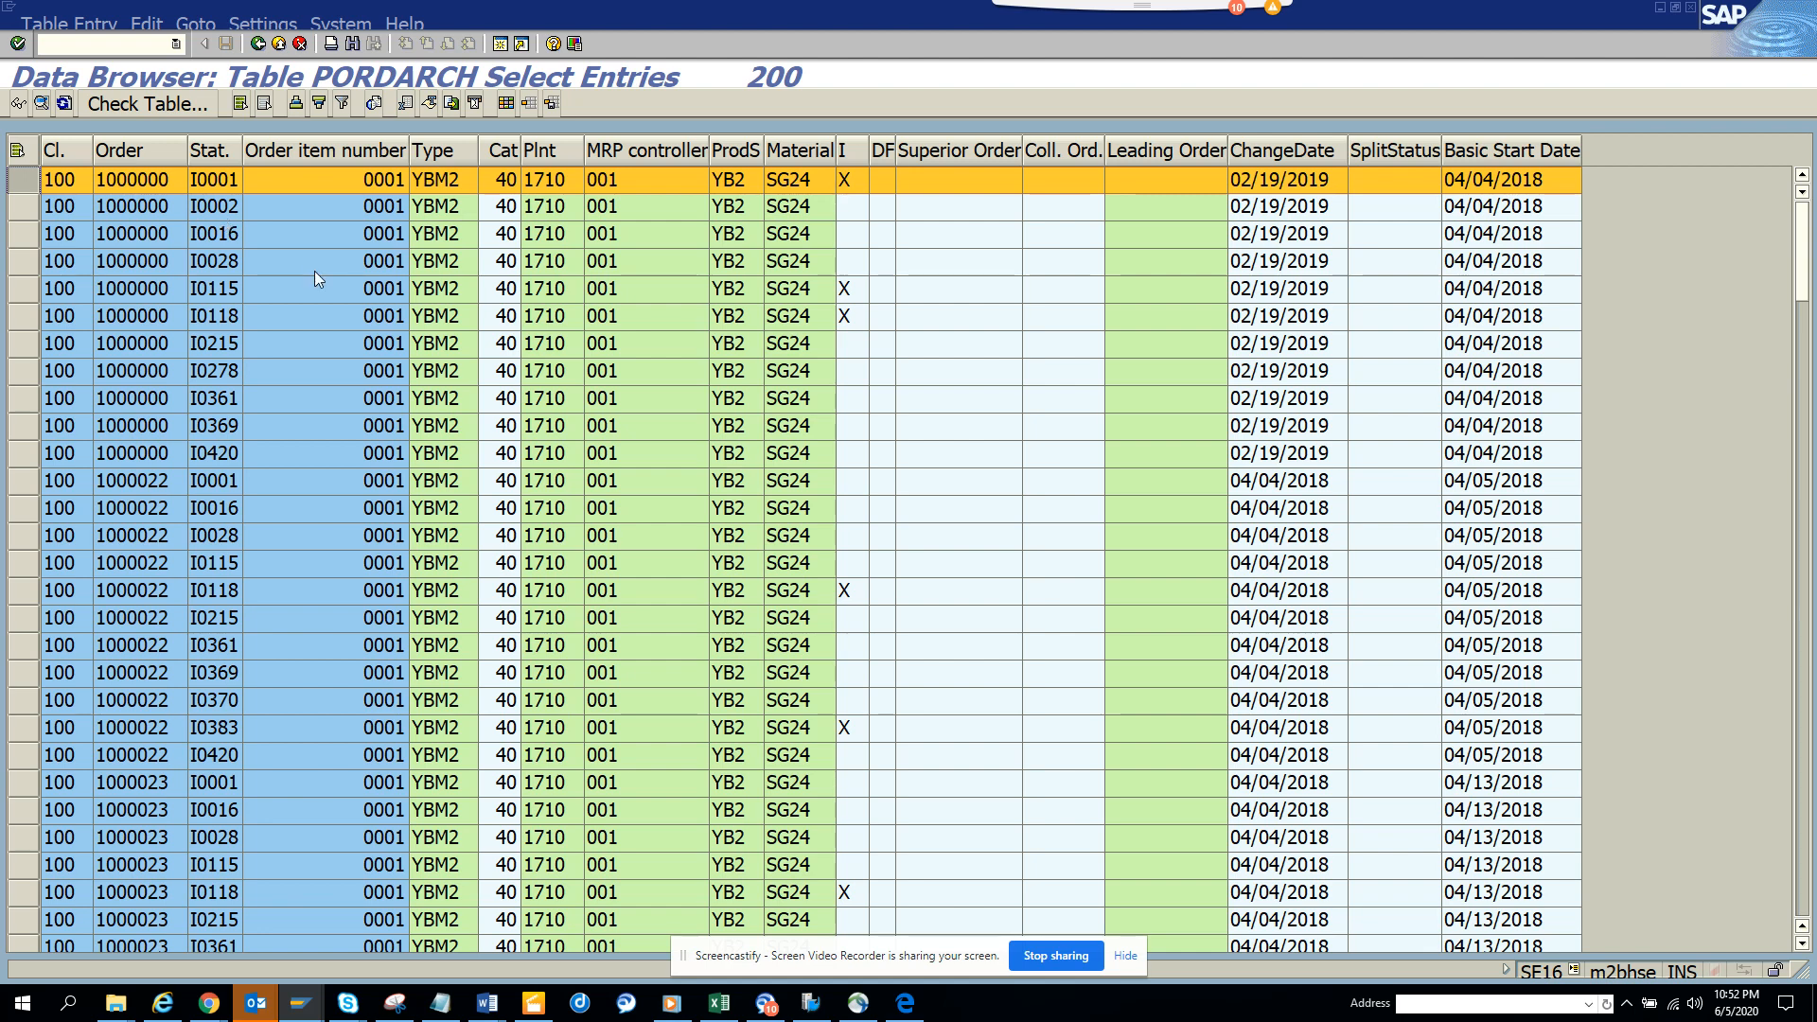
pyautogui.moveTo(349, 272)
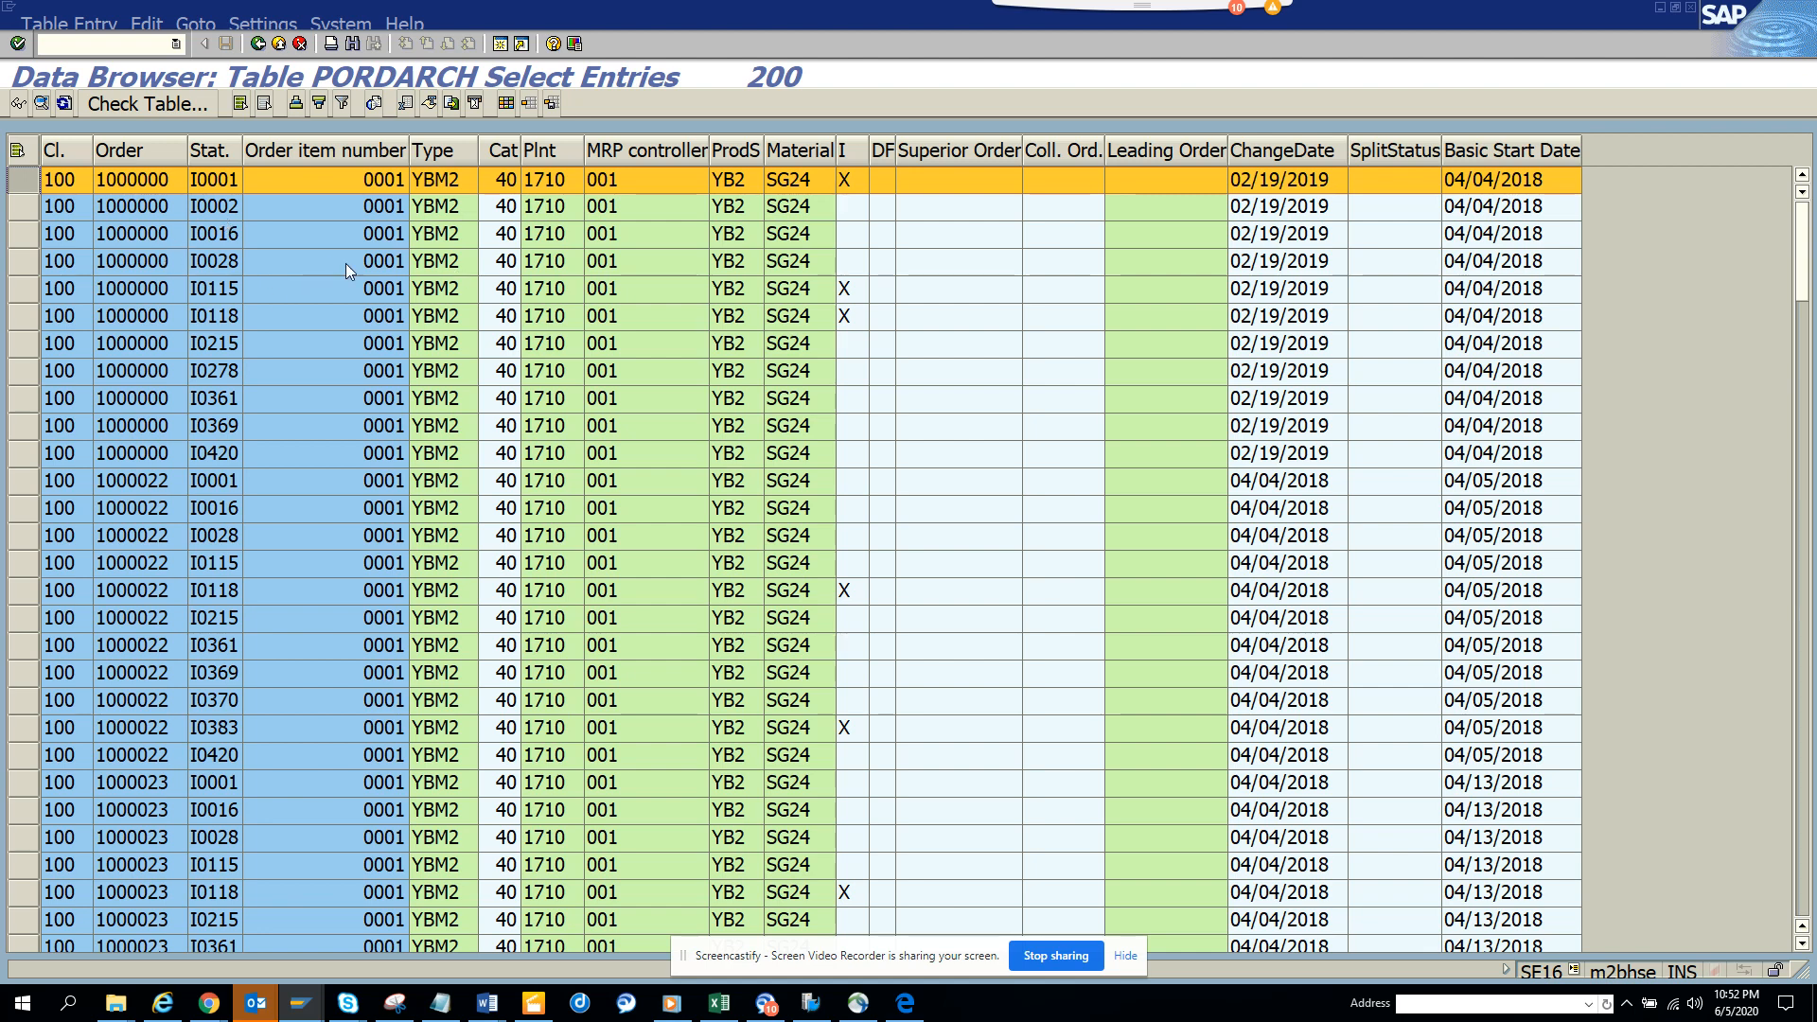
pyautogui.moveTo(378, 298)
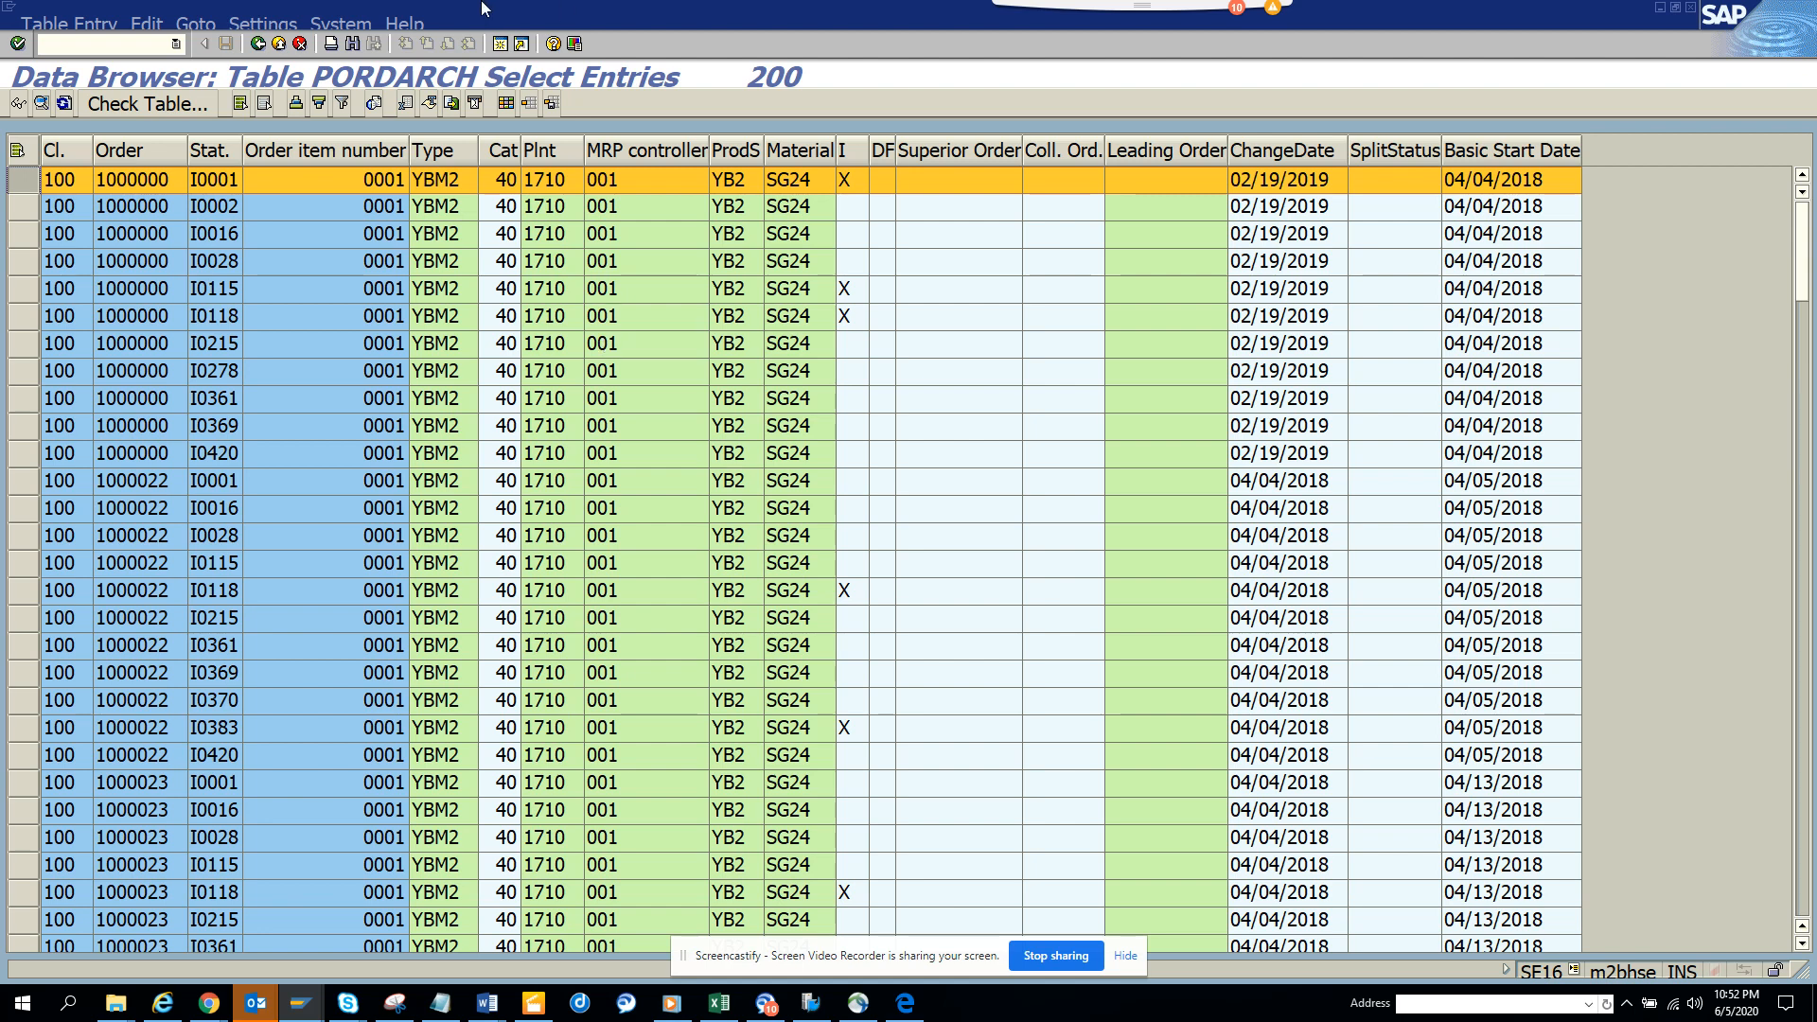
pyautogui.moveTo(429, 308)
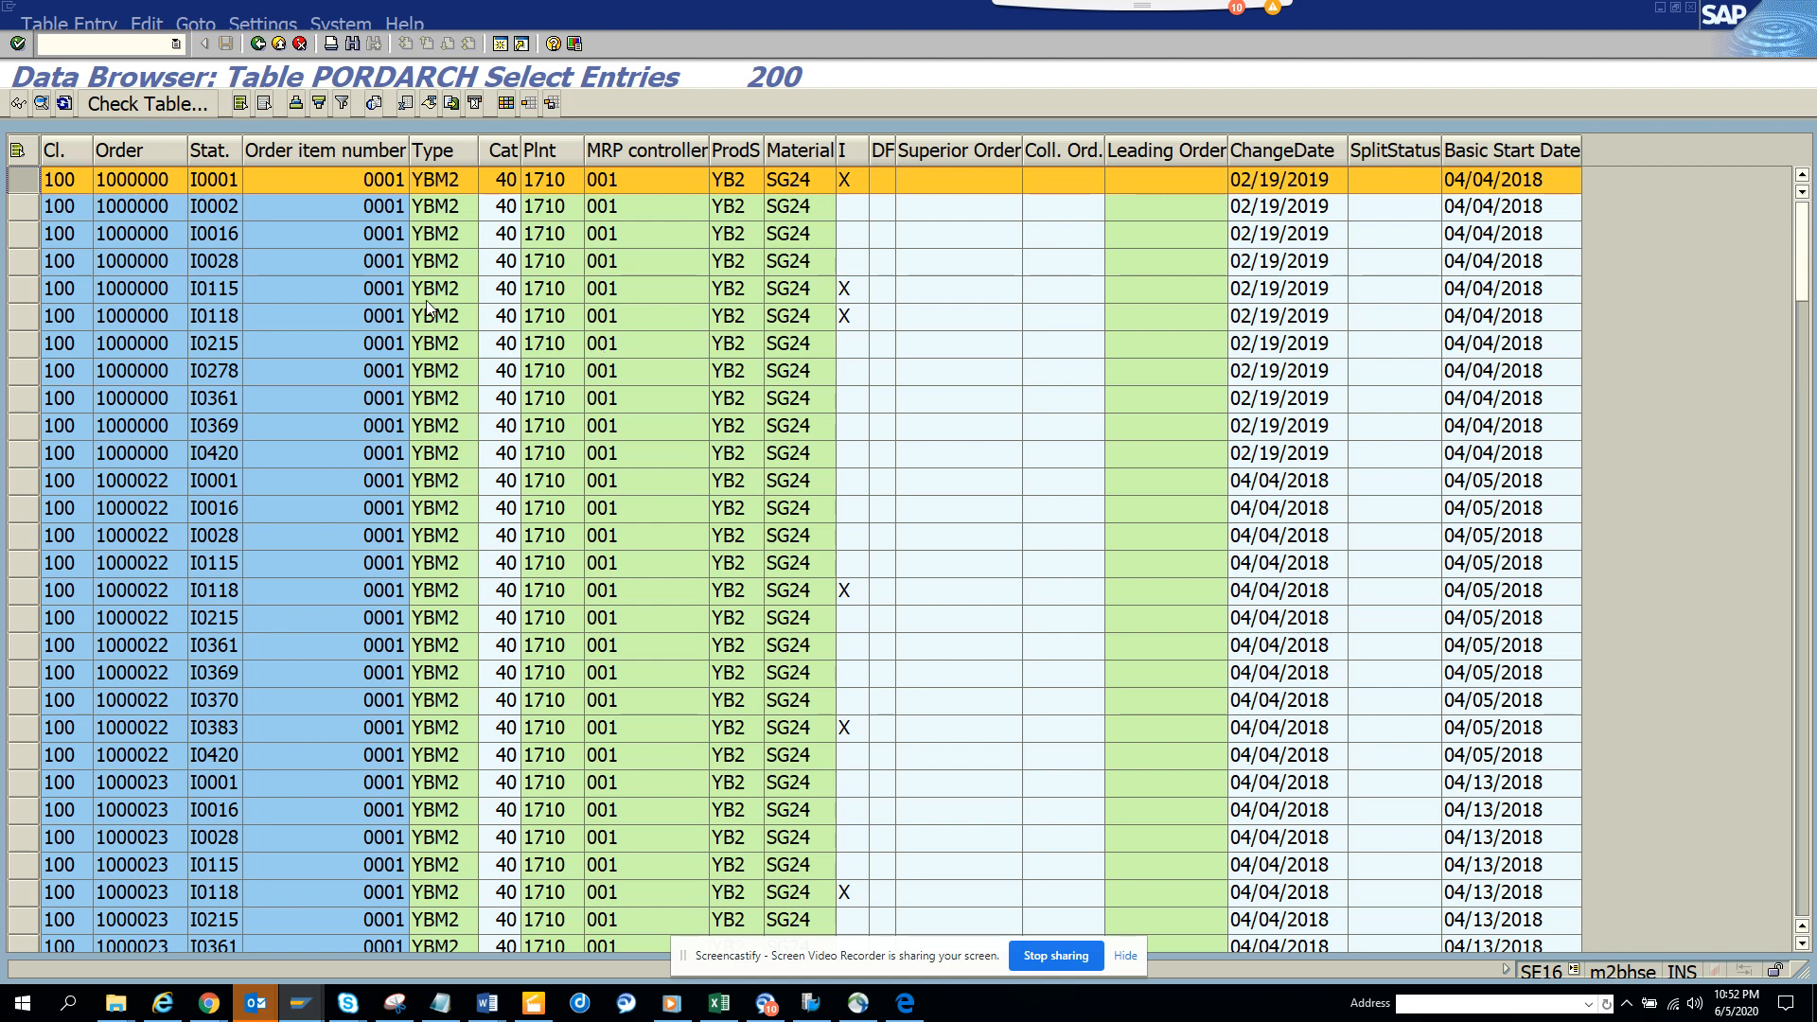